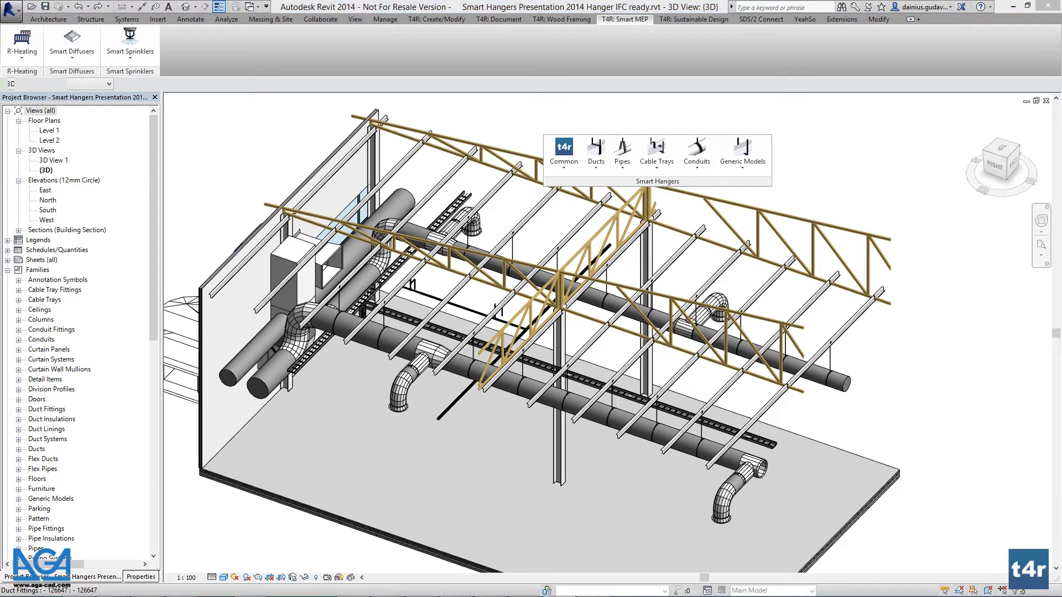
Select the long lower round duct and attach Smart Hangers along it with Ducts.
left_click(434, 230)
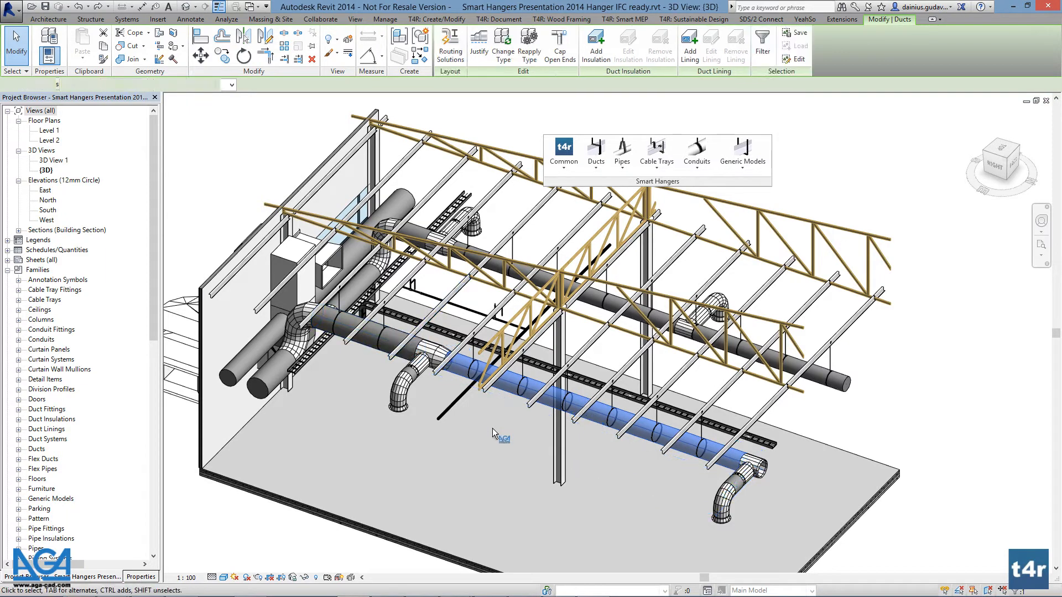
left_click(563, 154)
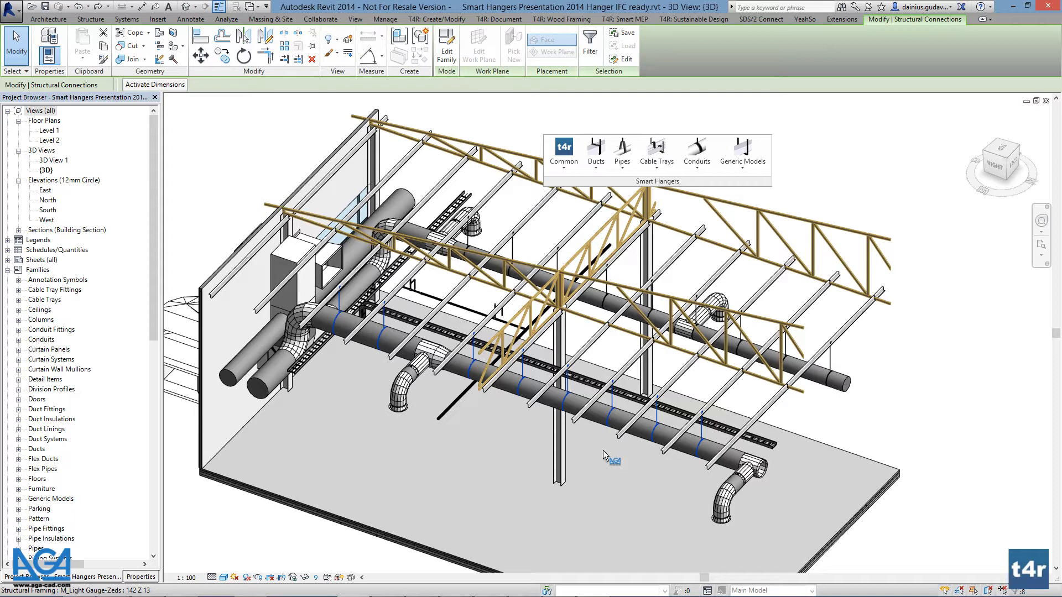
Raise the lower duct to a 5500 mm offset.
left_click(624, 19)
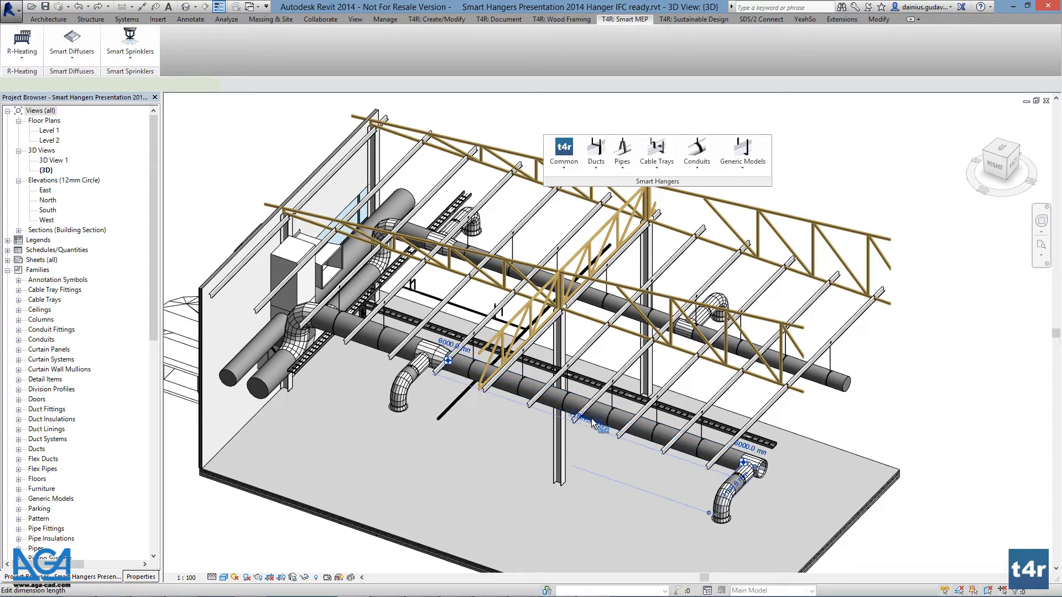
left_click(592, 423)
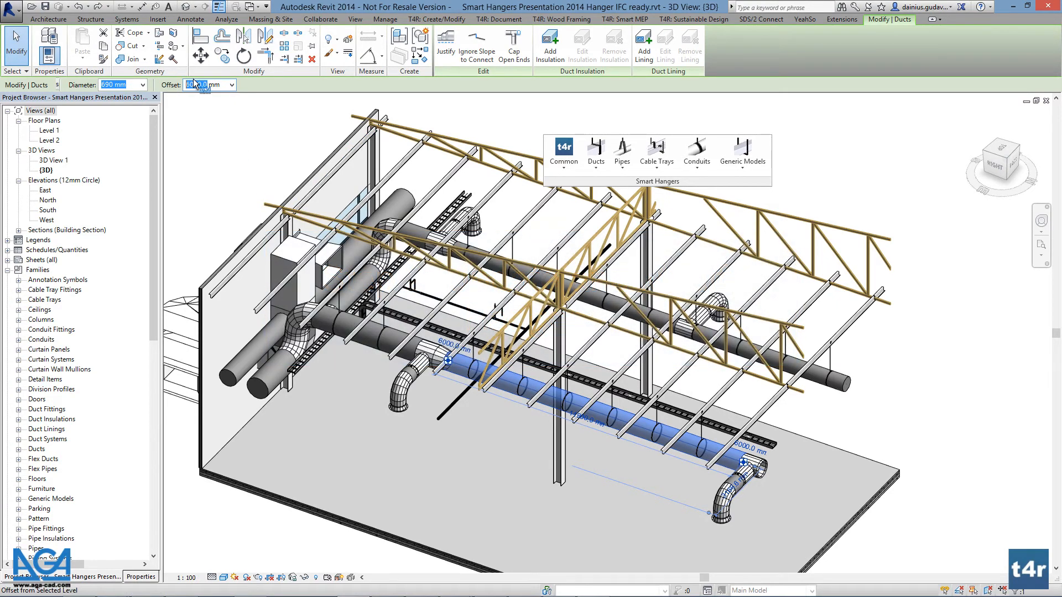
left_click(563, 153)
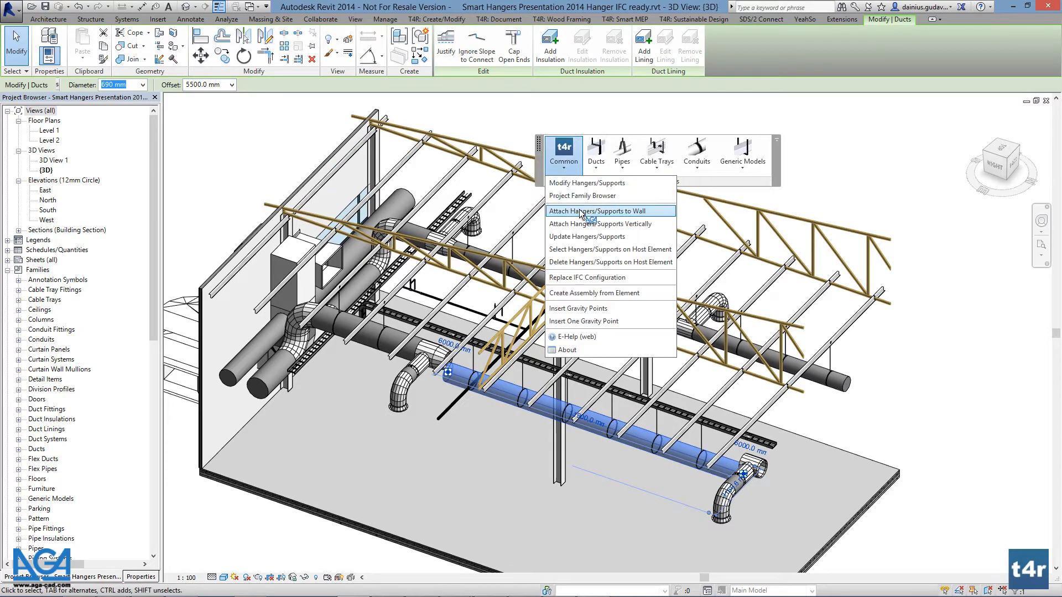
Select the duct's hangers and update them to the new duct height.
left_click(588, 211)
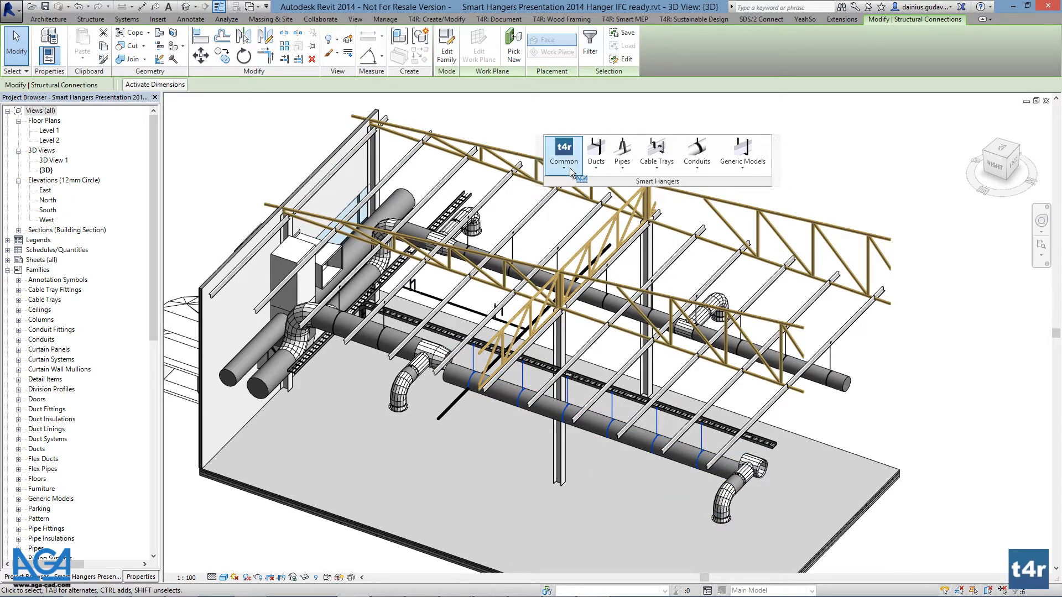
left_click(562, 153)
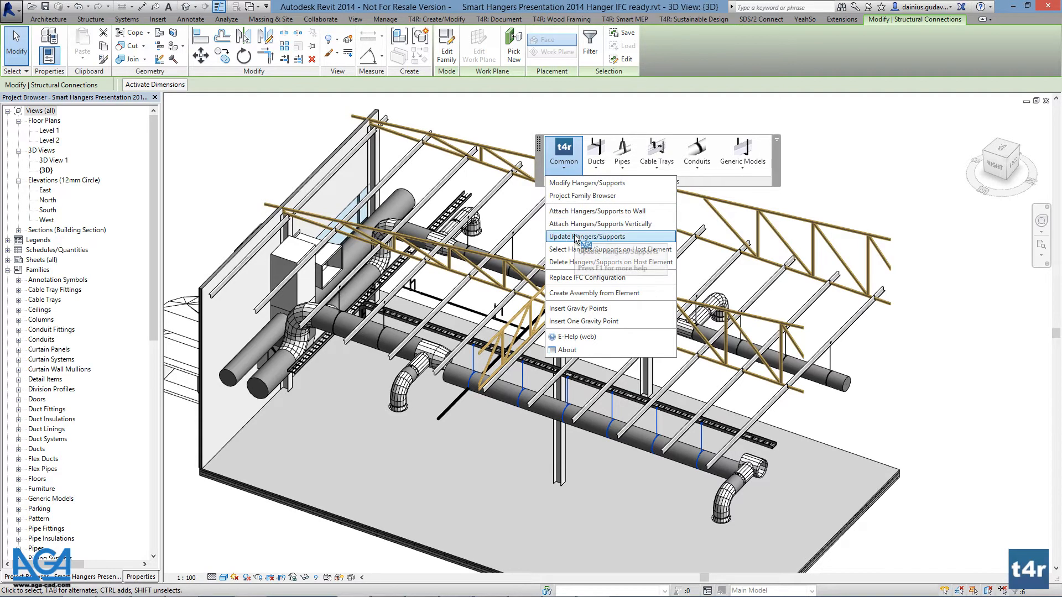
left_click(586, 236)
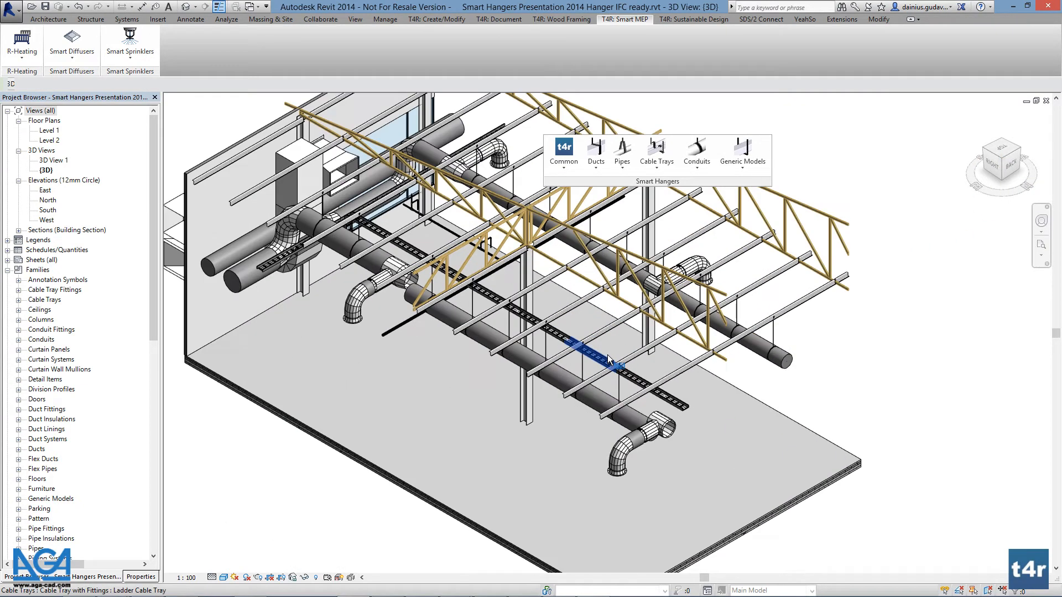
left_click(606, 359)
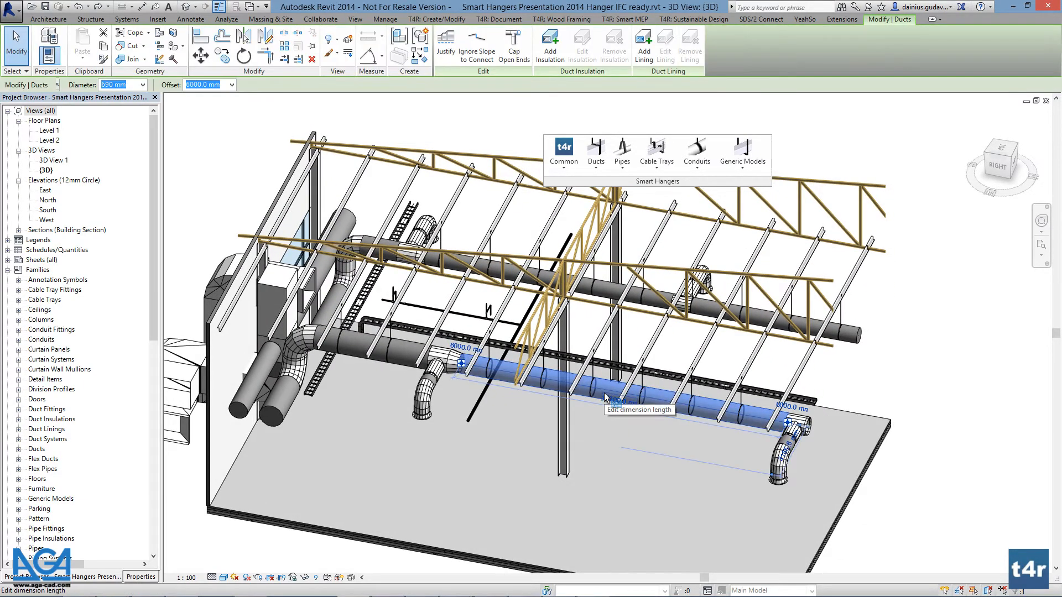
left_click(563, 153)
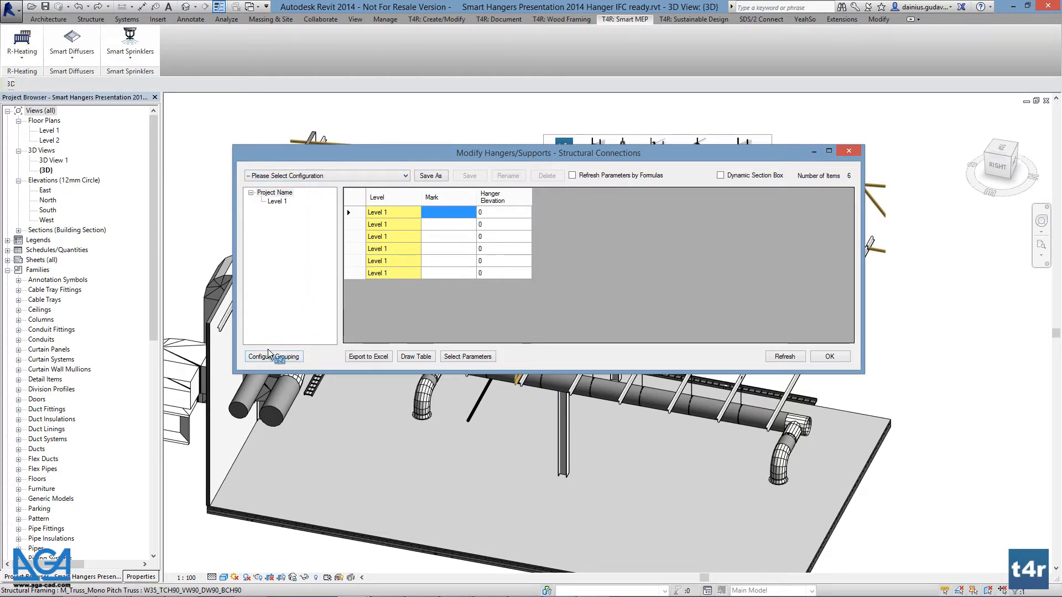
Group the hanger list by Level, Family and Type via Configure Grouping.
left_click(274, 356)
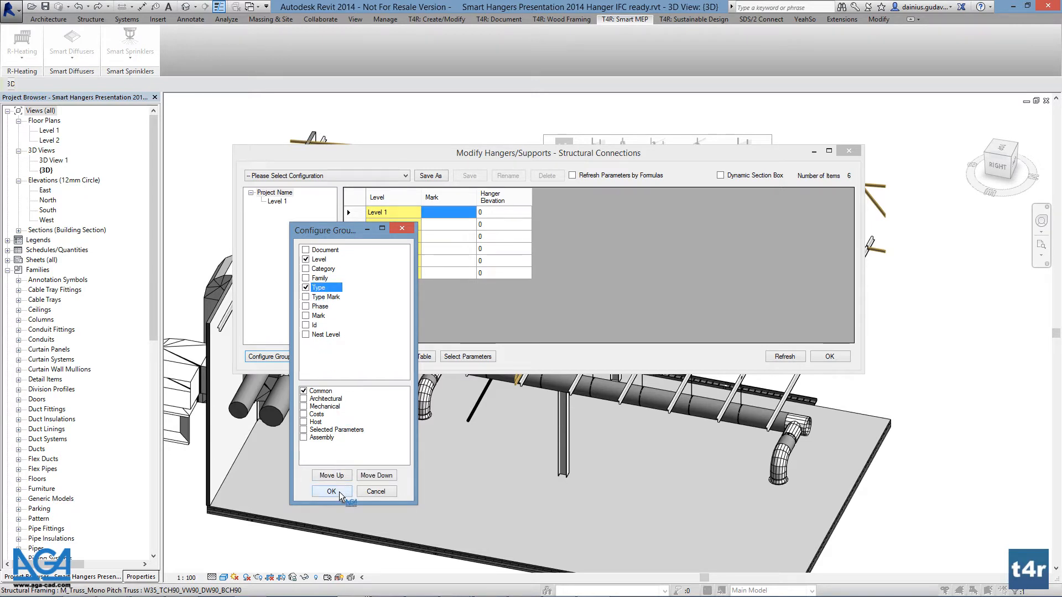
left_click(305, 278)
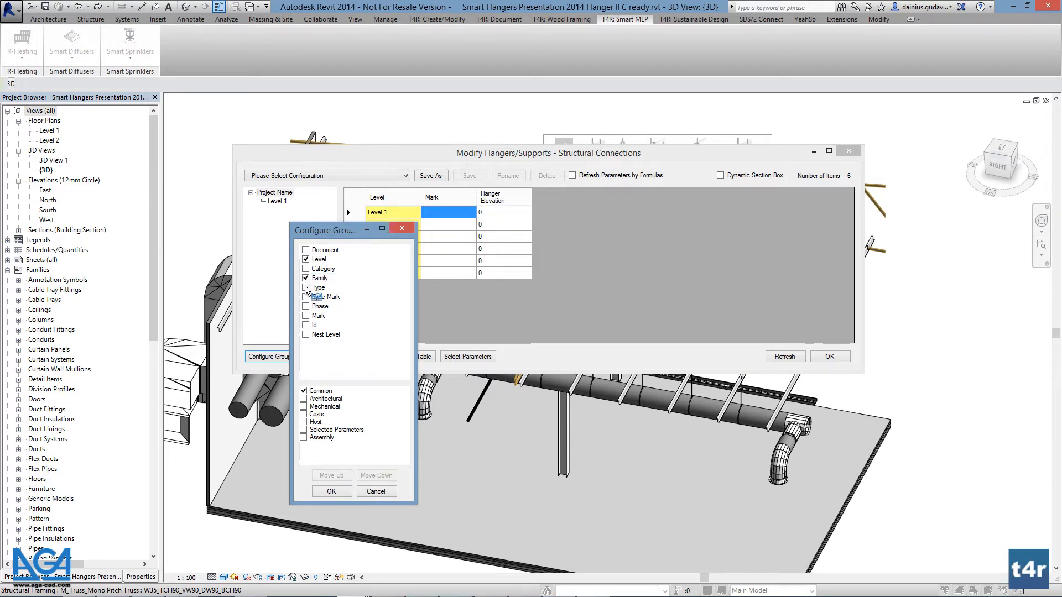
left_click(304, 287)
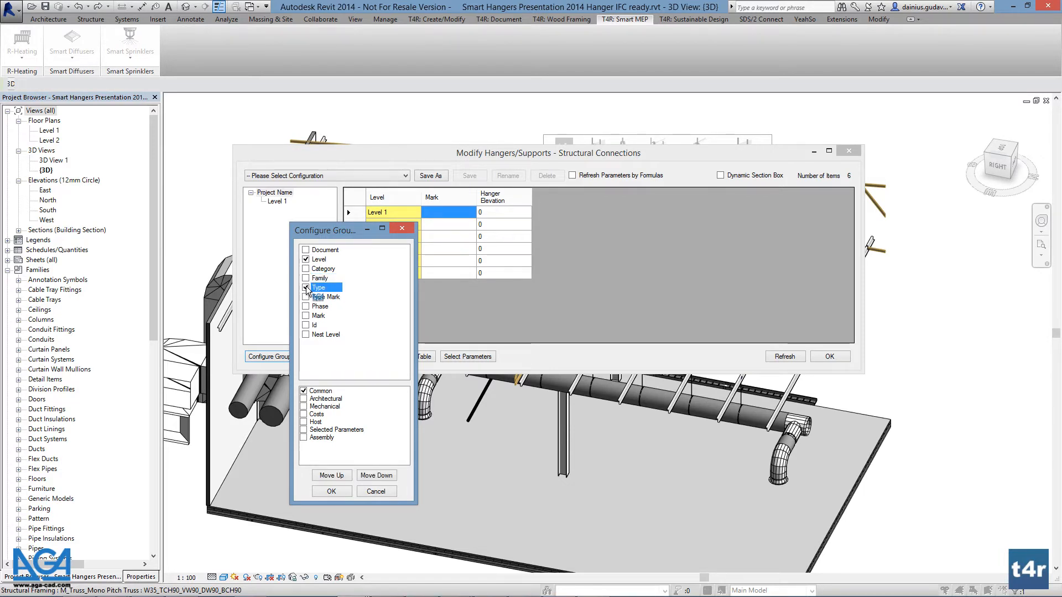
left_click(331, 491)
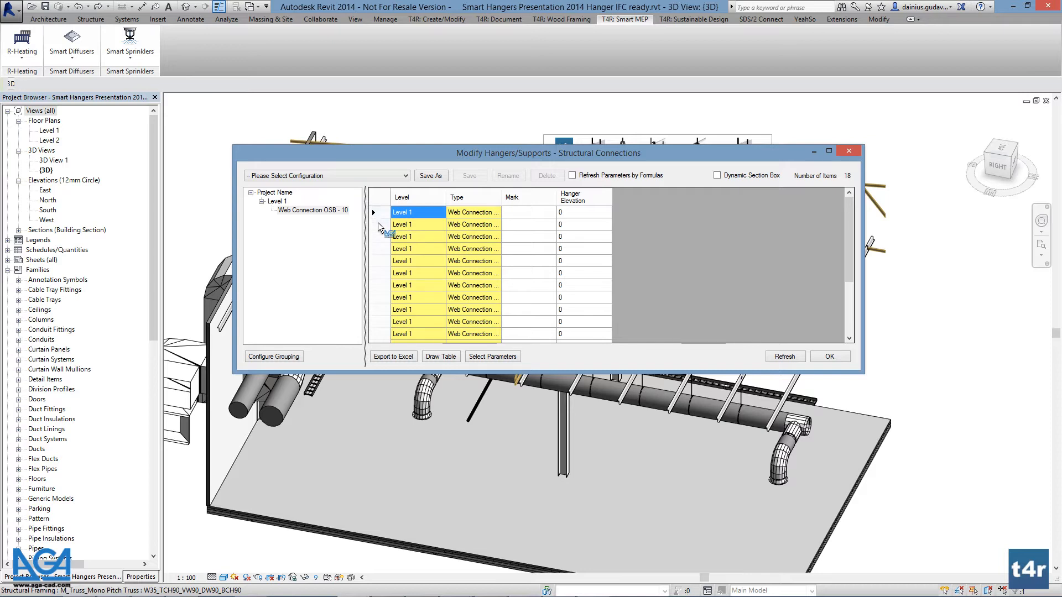
left_click(273, 356)
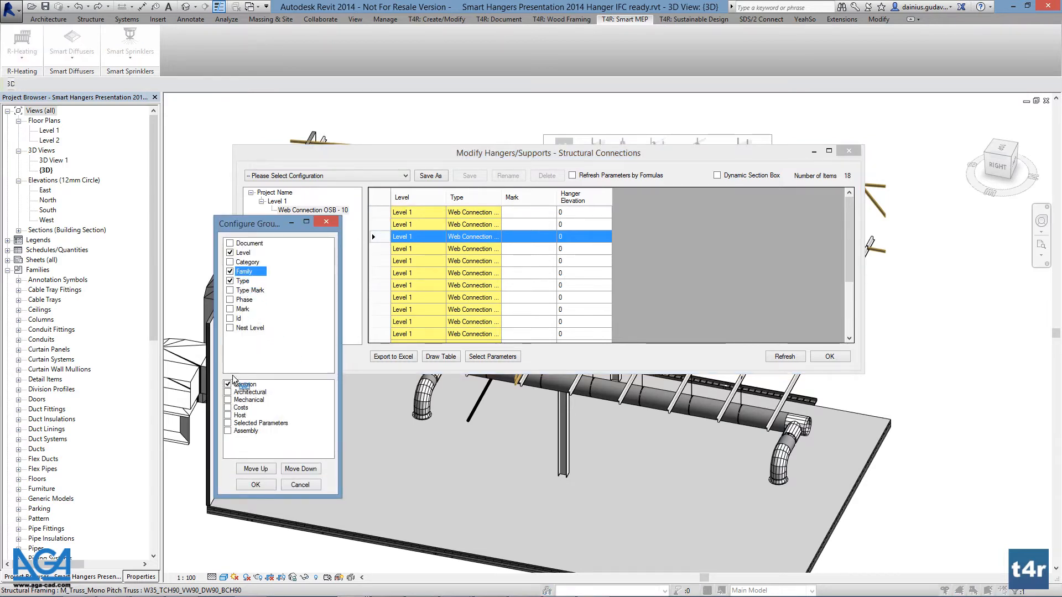
left_click(255, 484)
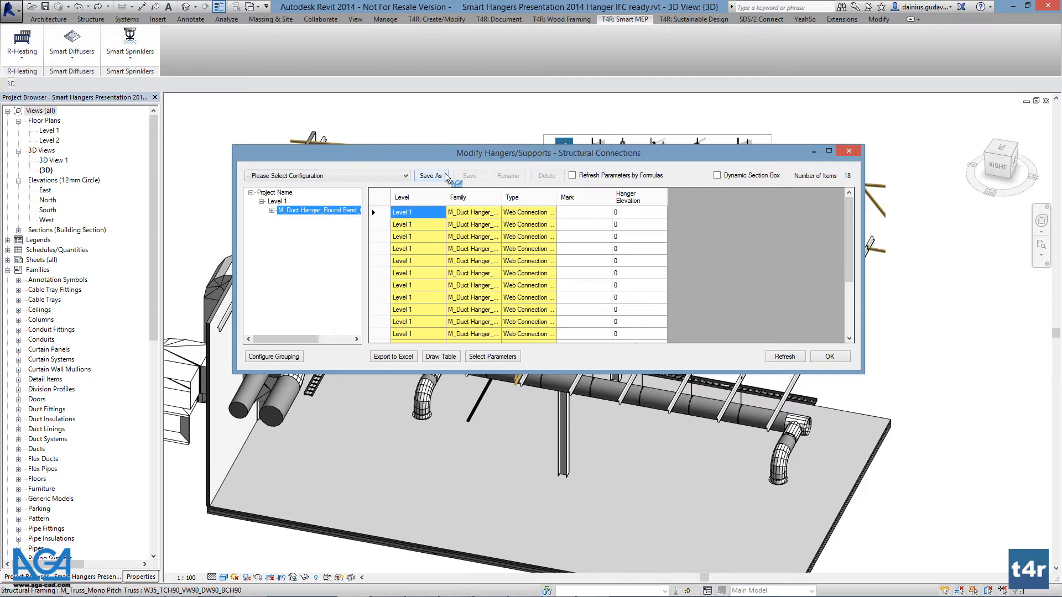
Replace the Mark column with Diameter and Diameter Type, filtering parameters for 'Diameter'.
left_click(491, 356)
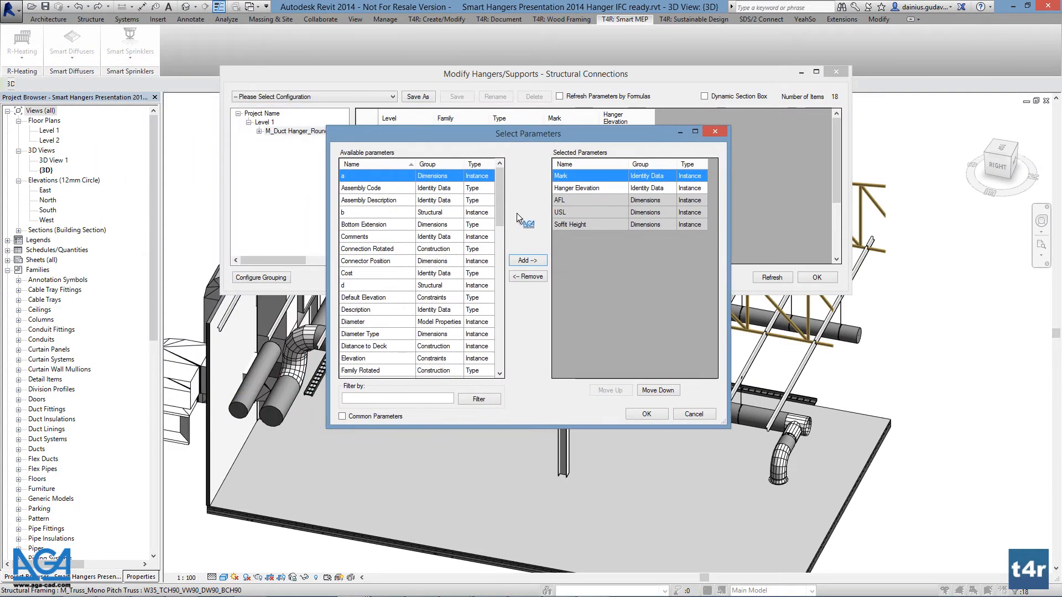
mouse_move(505, 205)
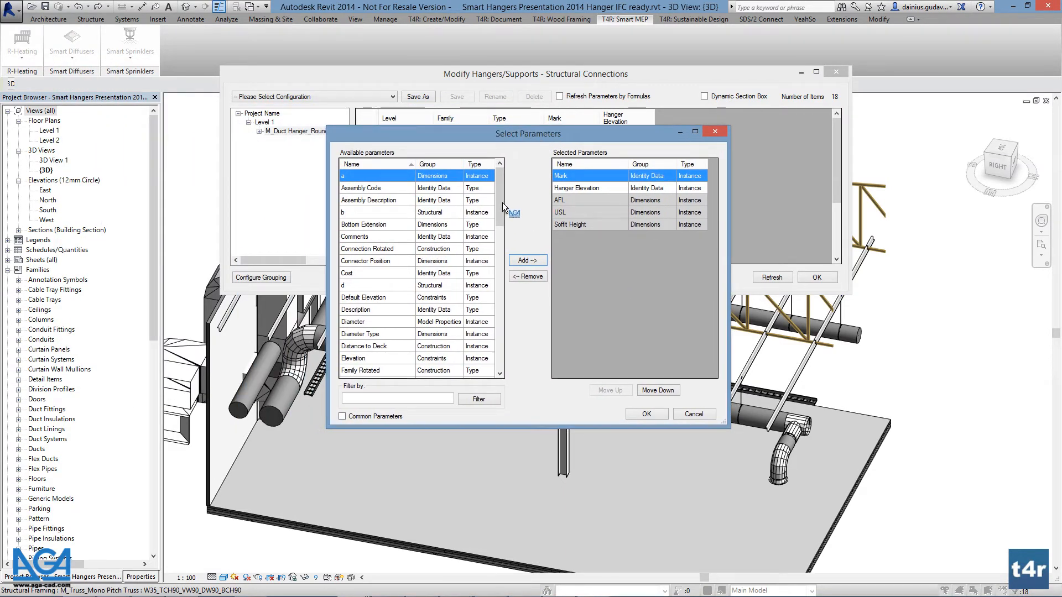
left_click(527, 261)
type("Type")
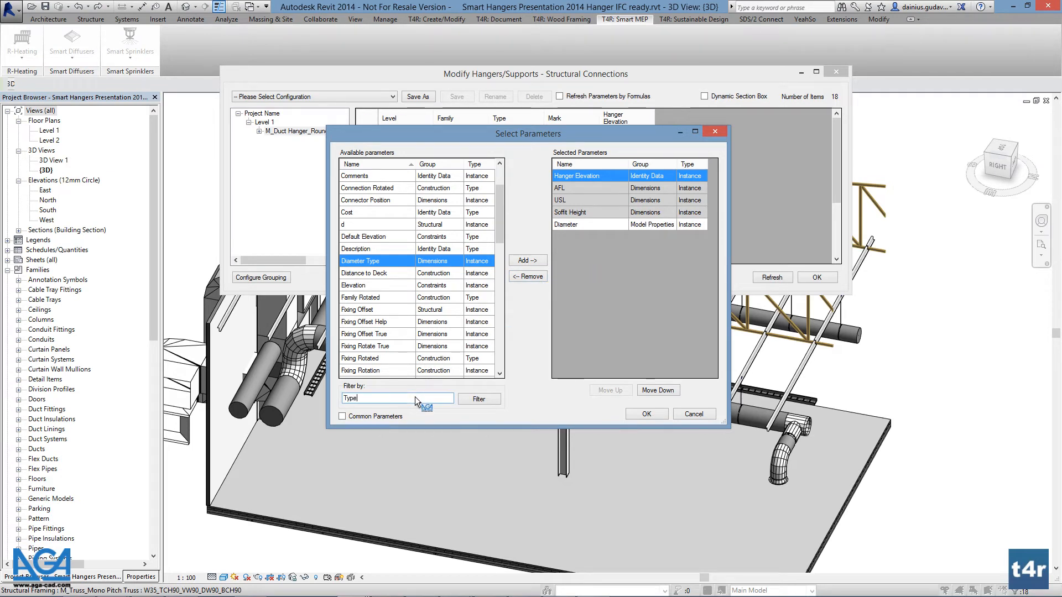
triple_click(396, 398)
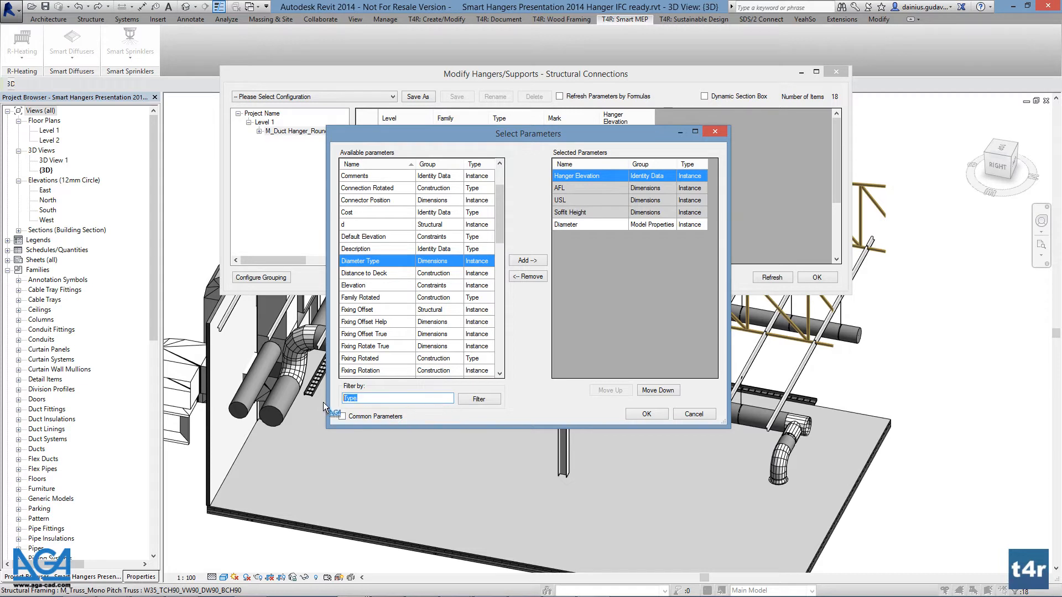
type("Diameter")
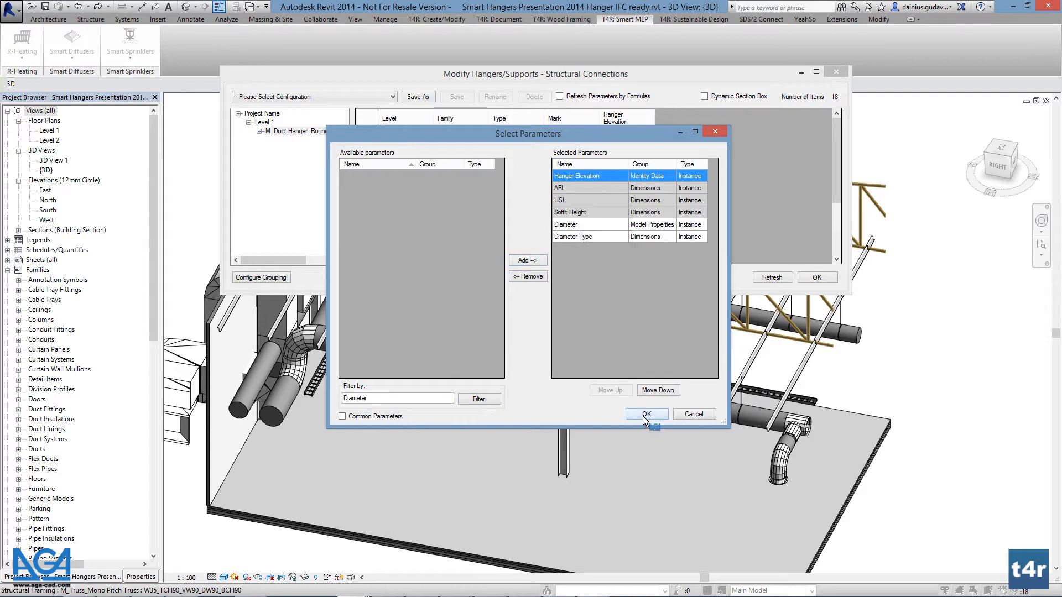
left_click(645, 414)
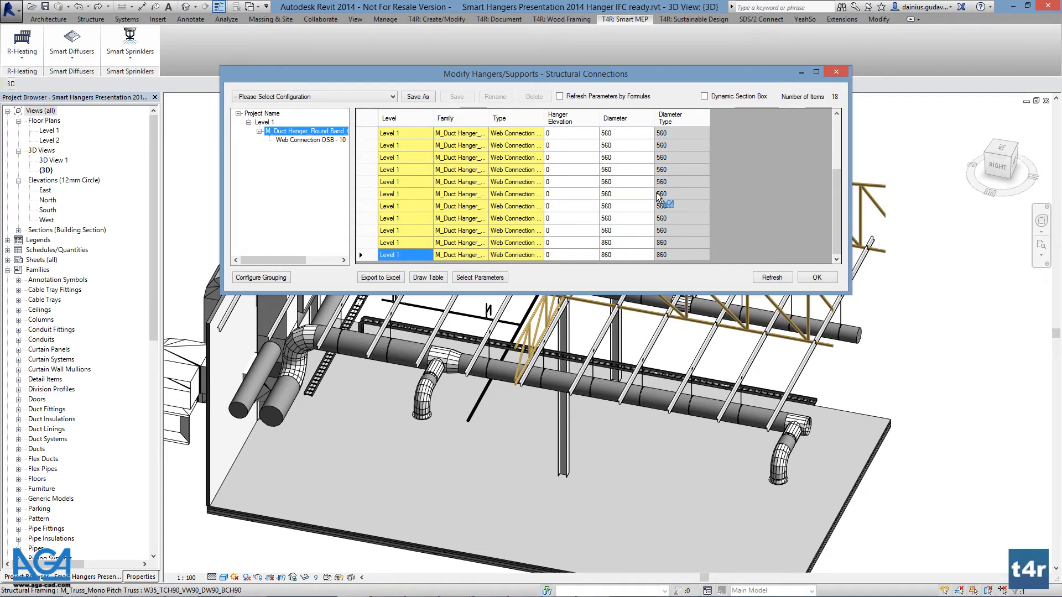
scroll("down", 3)
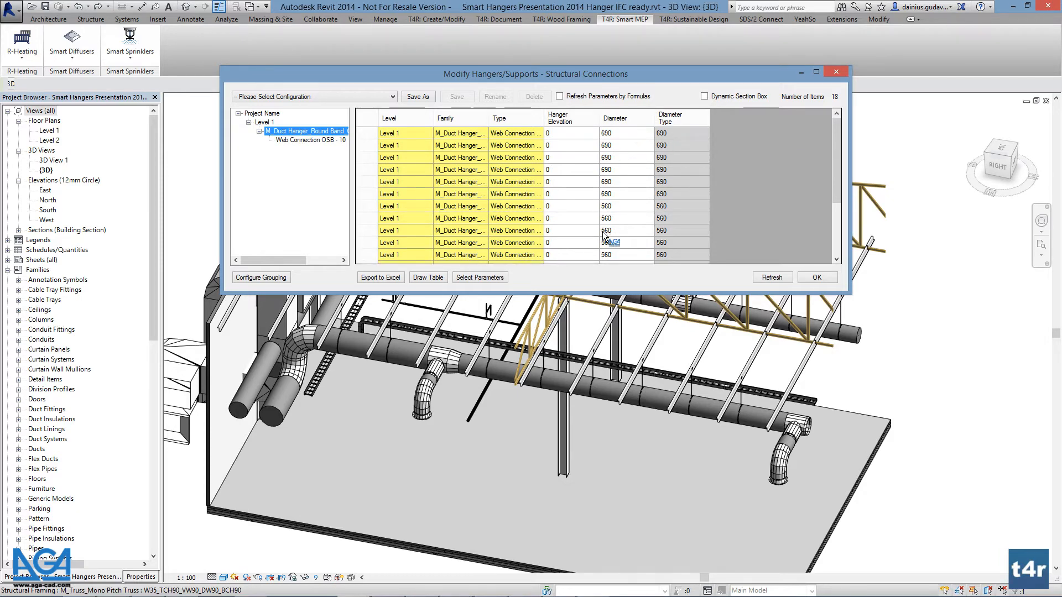
mouse_move(660, 227)
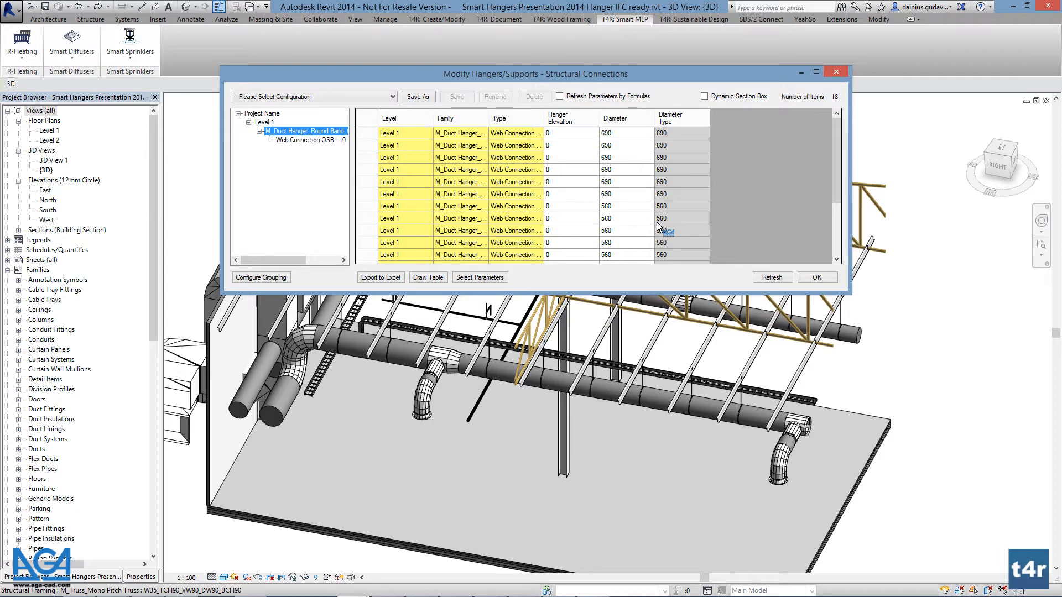
mouse_move(668, 229)
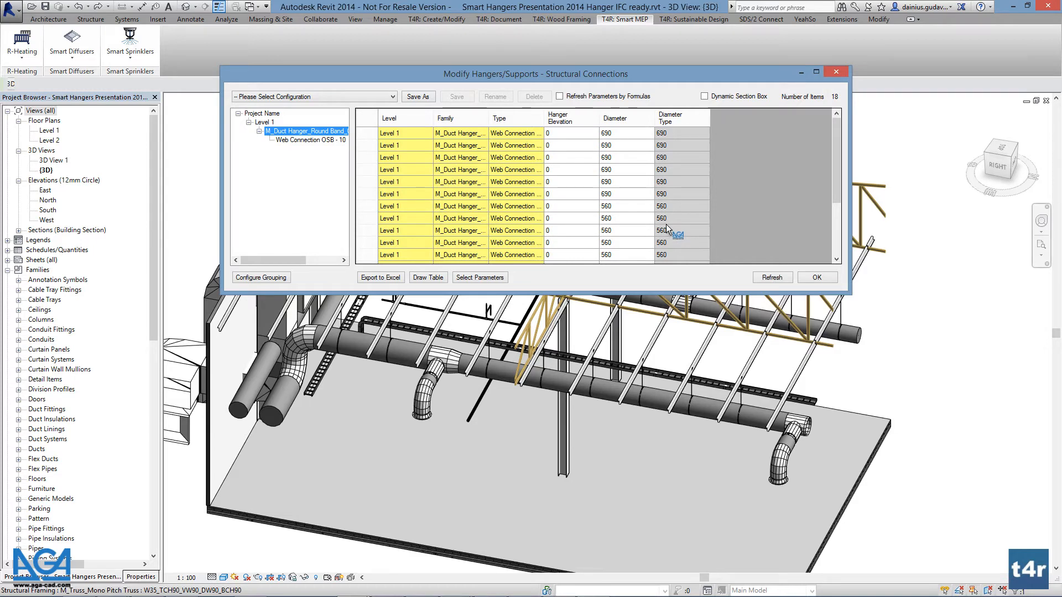
double_click(662, 230)
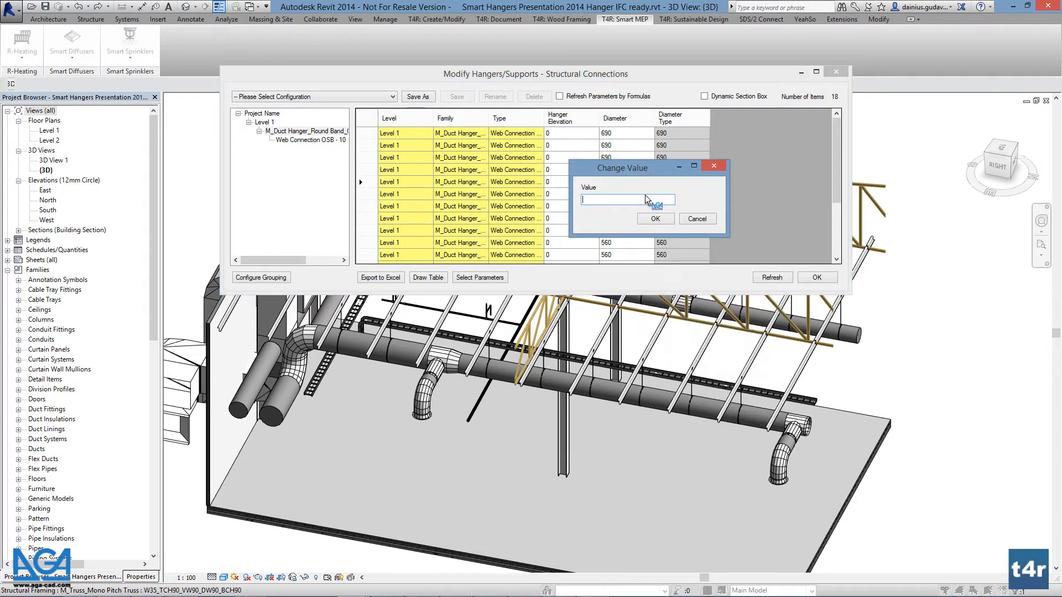
type("300")
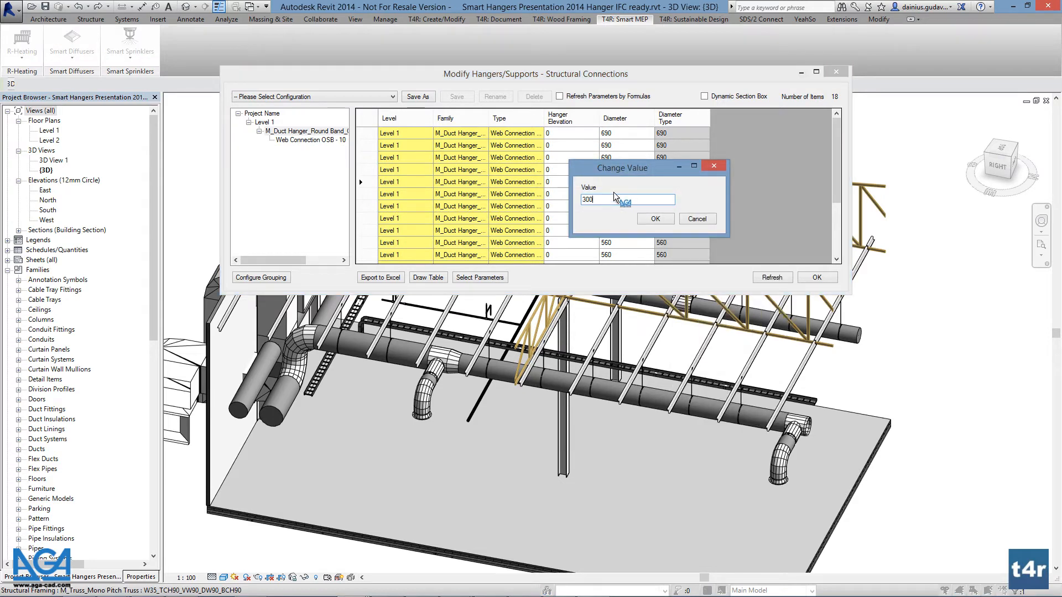
left_click(653, 219)
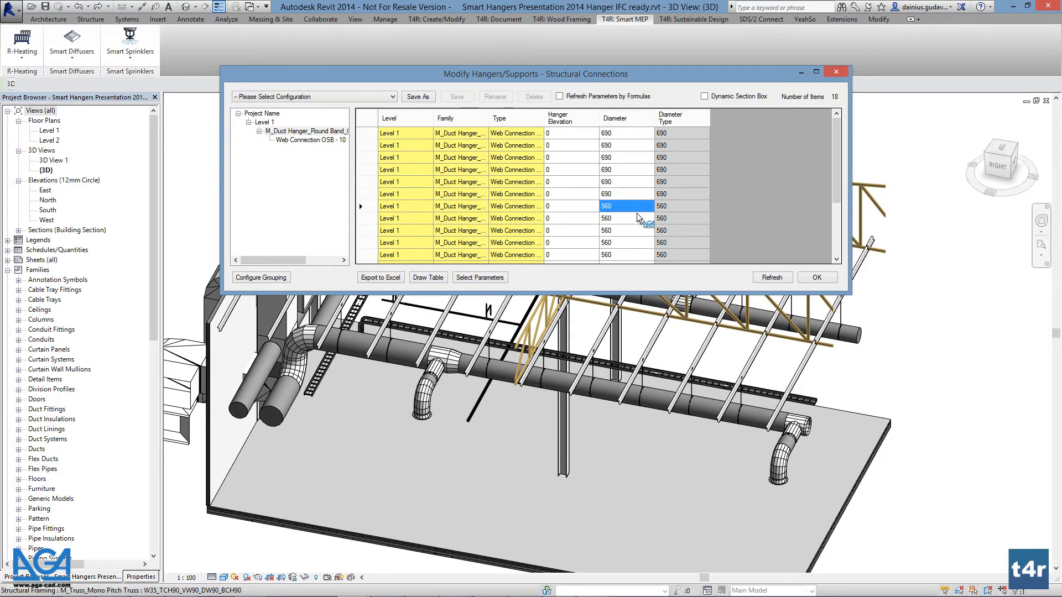
Add a Type Mark column and fill every hanger's Type Mark with H1.
left_click(479, 277)
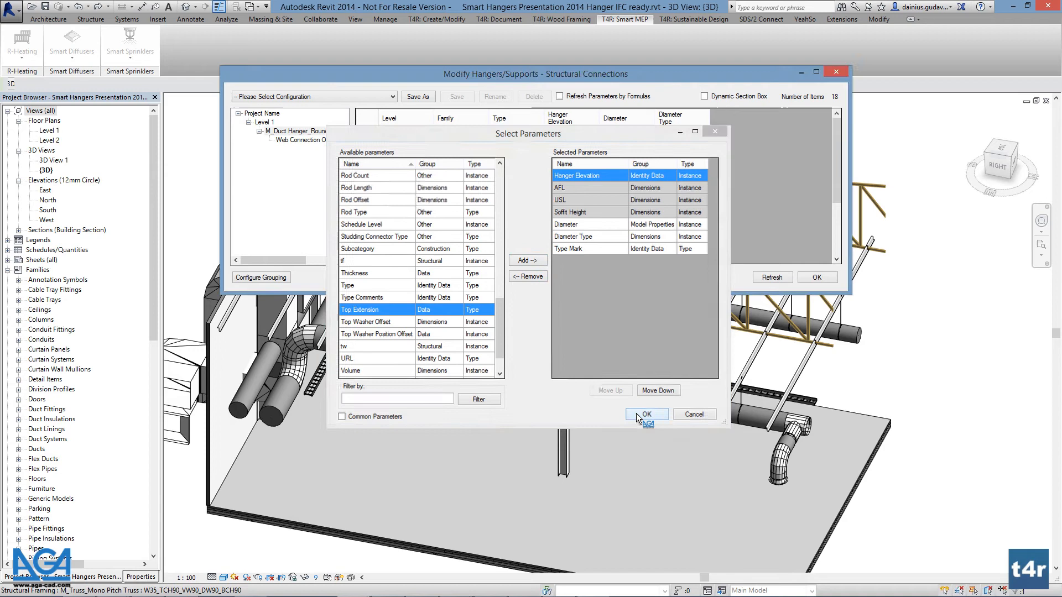
left_click(645, 414)
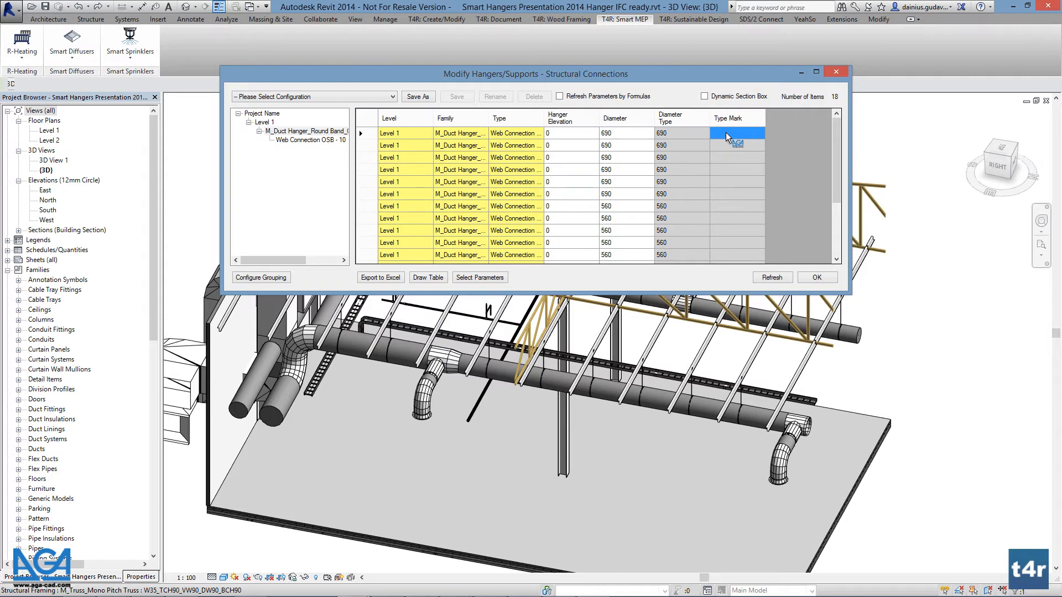
right_click(736, 133)
type("H1")
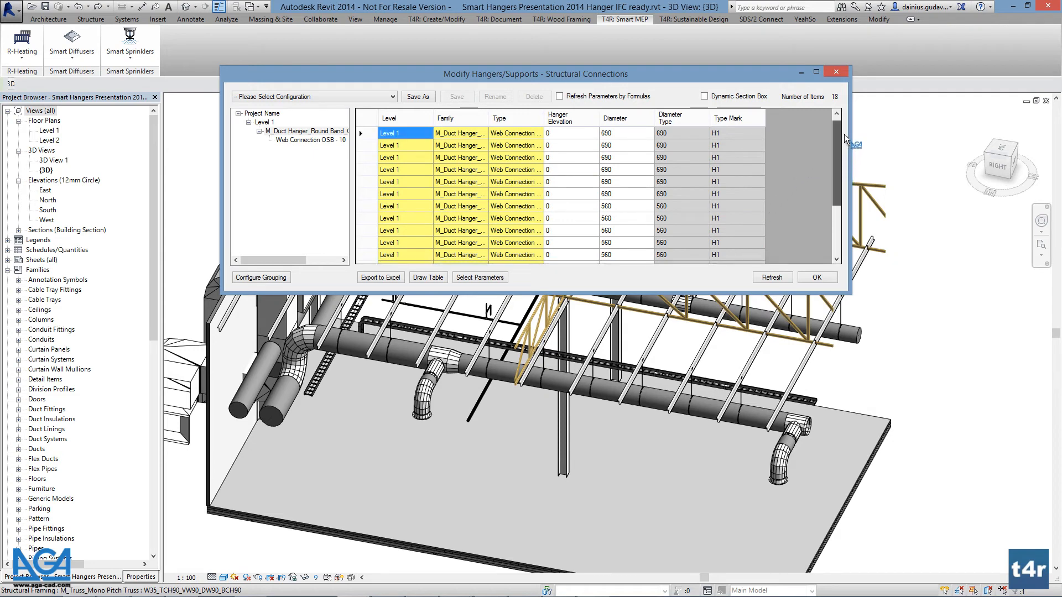
left_click(366, 133)
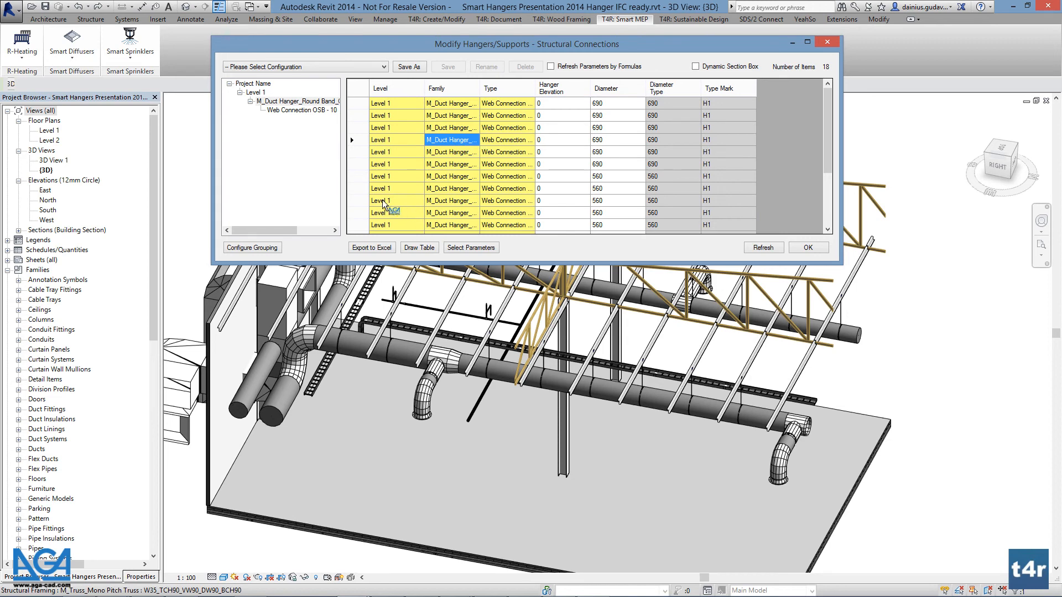
left_click(394, 103)
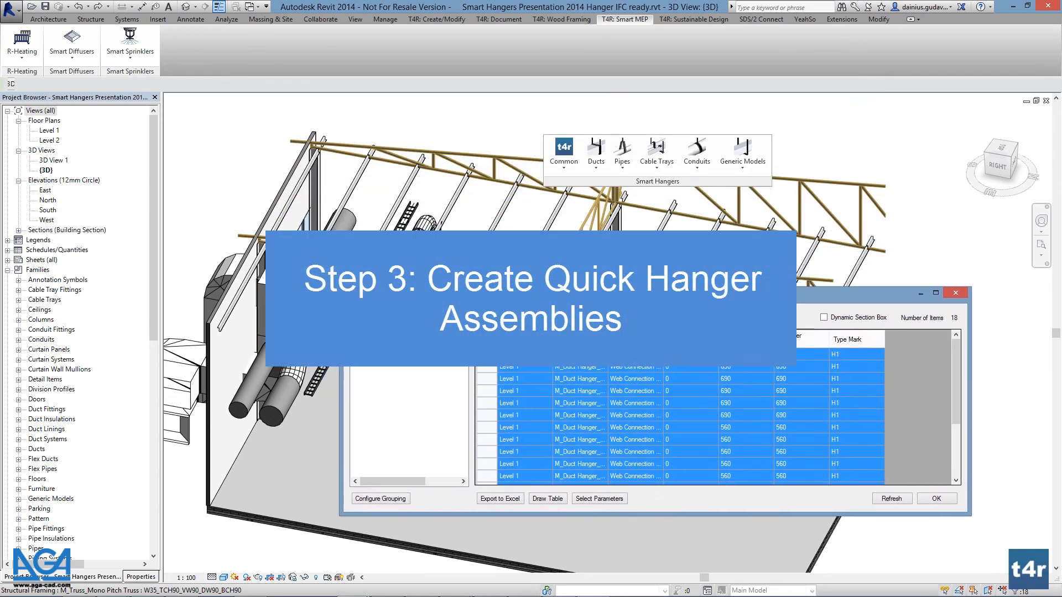
Select the 18 listed hangers in the model and drag the window aside.
left_click(563, 154)
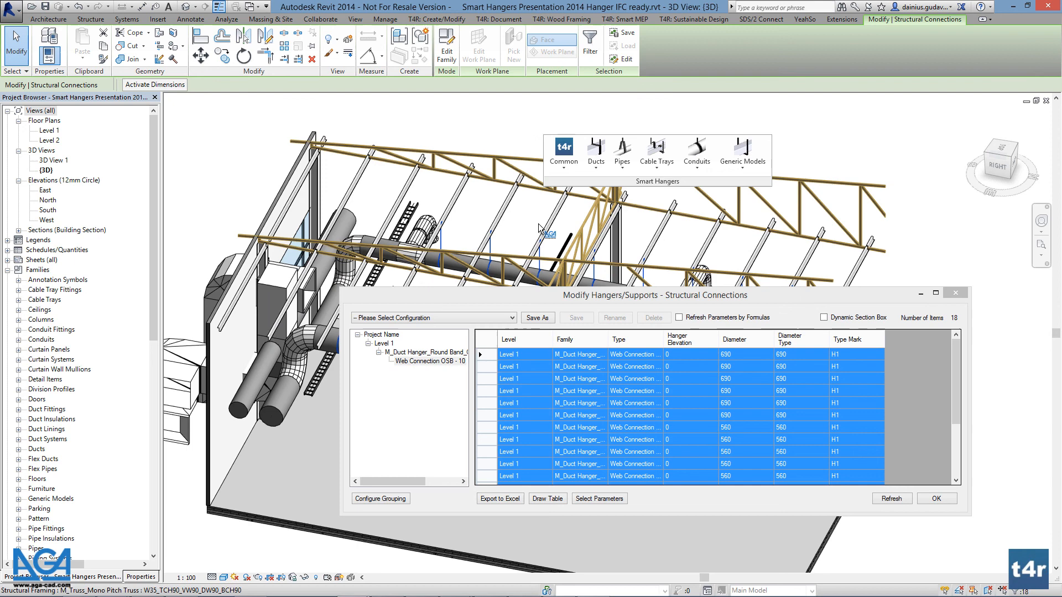
left_click_drag(677, 295, 765, 384)
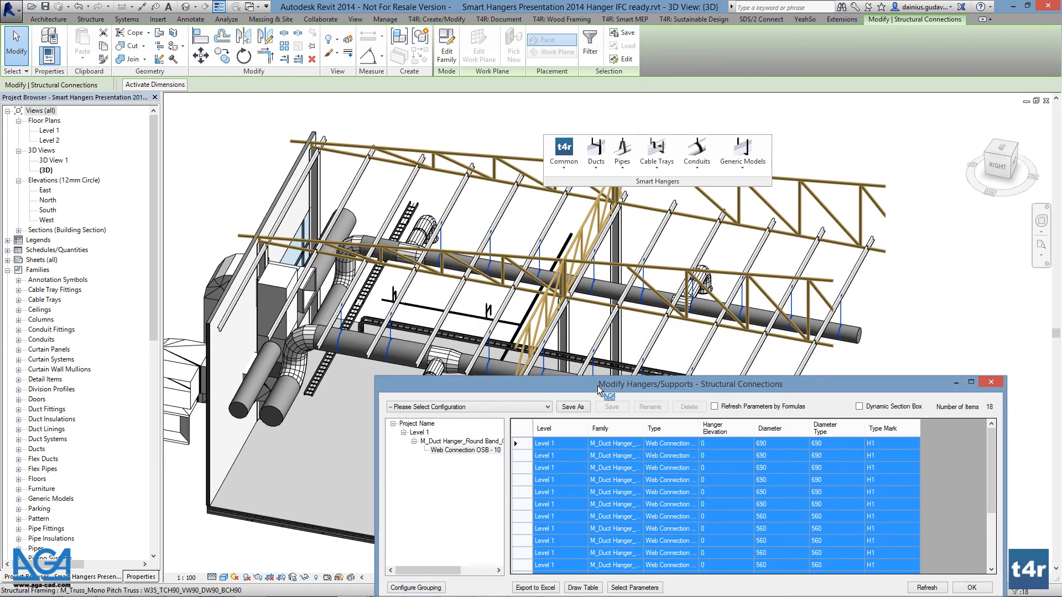